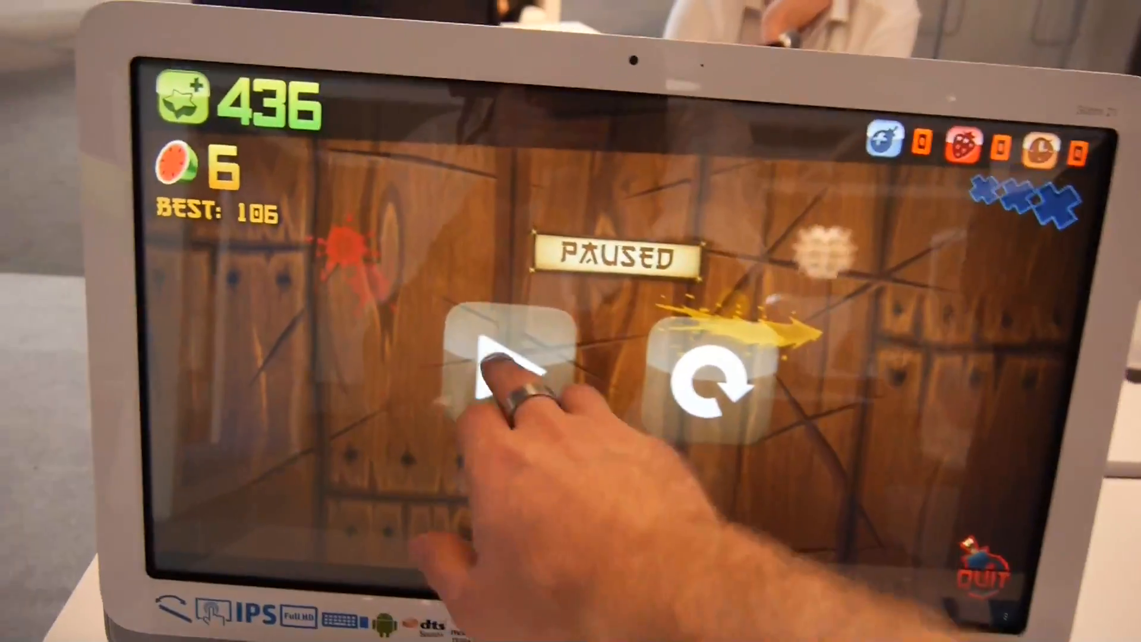
- Resume the paused Fruit Ninja round, then launch Chrome from the home screen dock
left_click(502, 364)
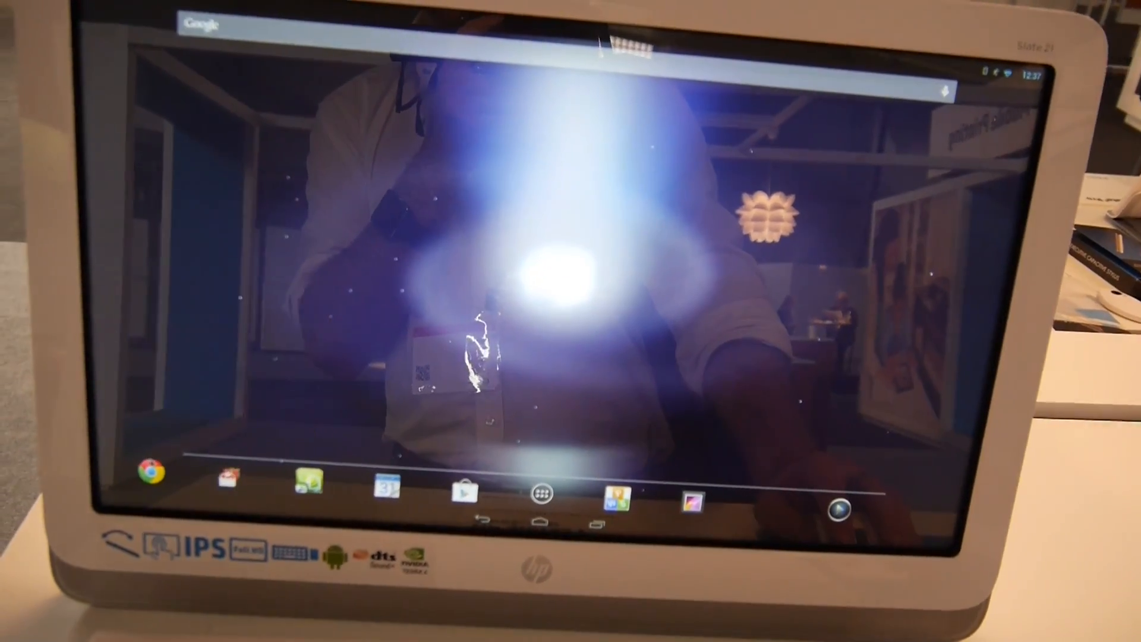
left_click(150, 471)
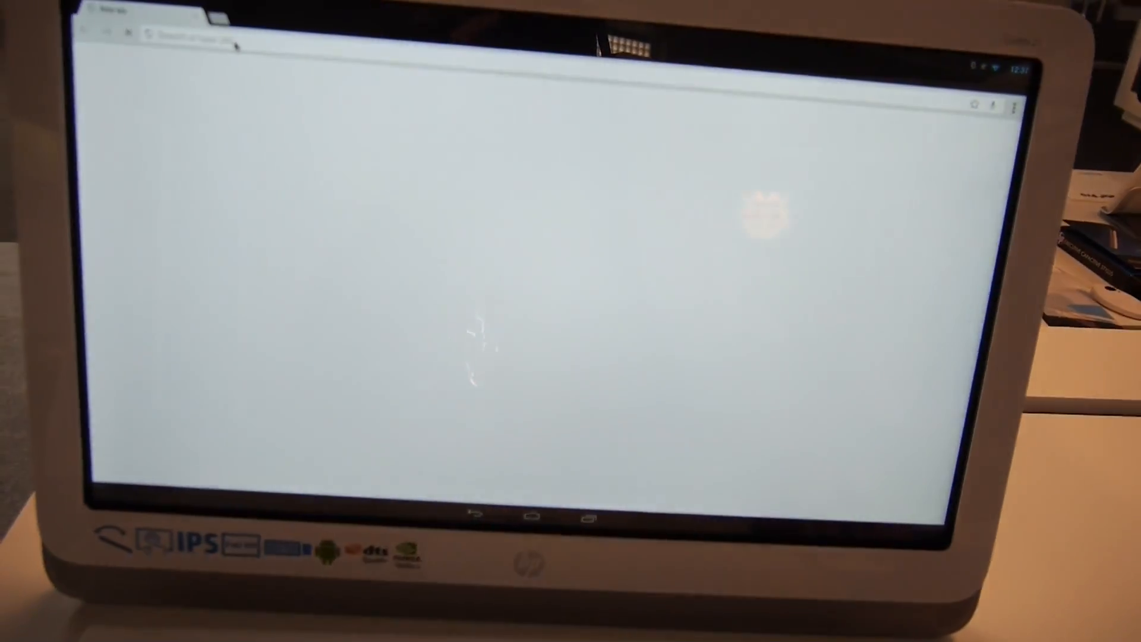